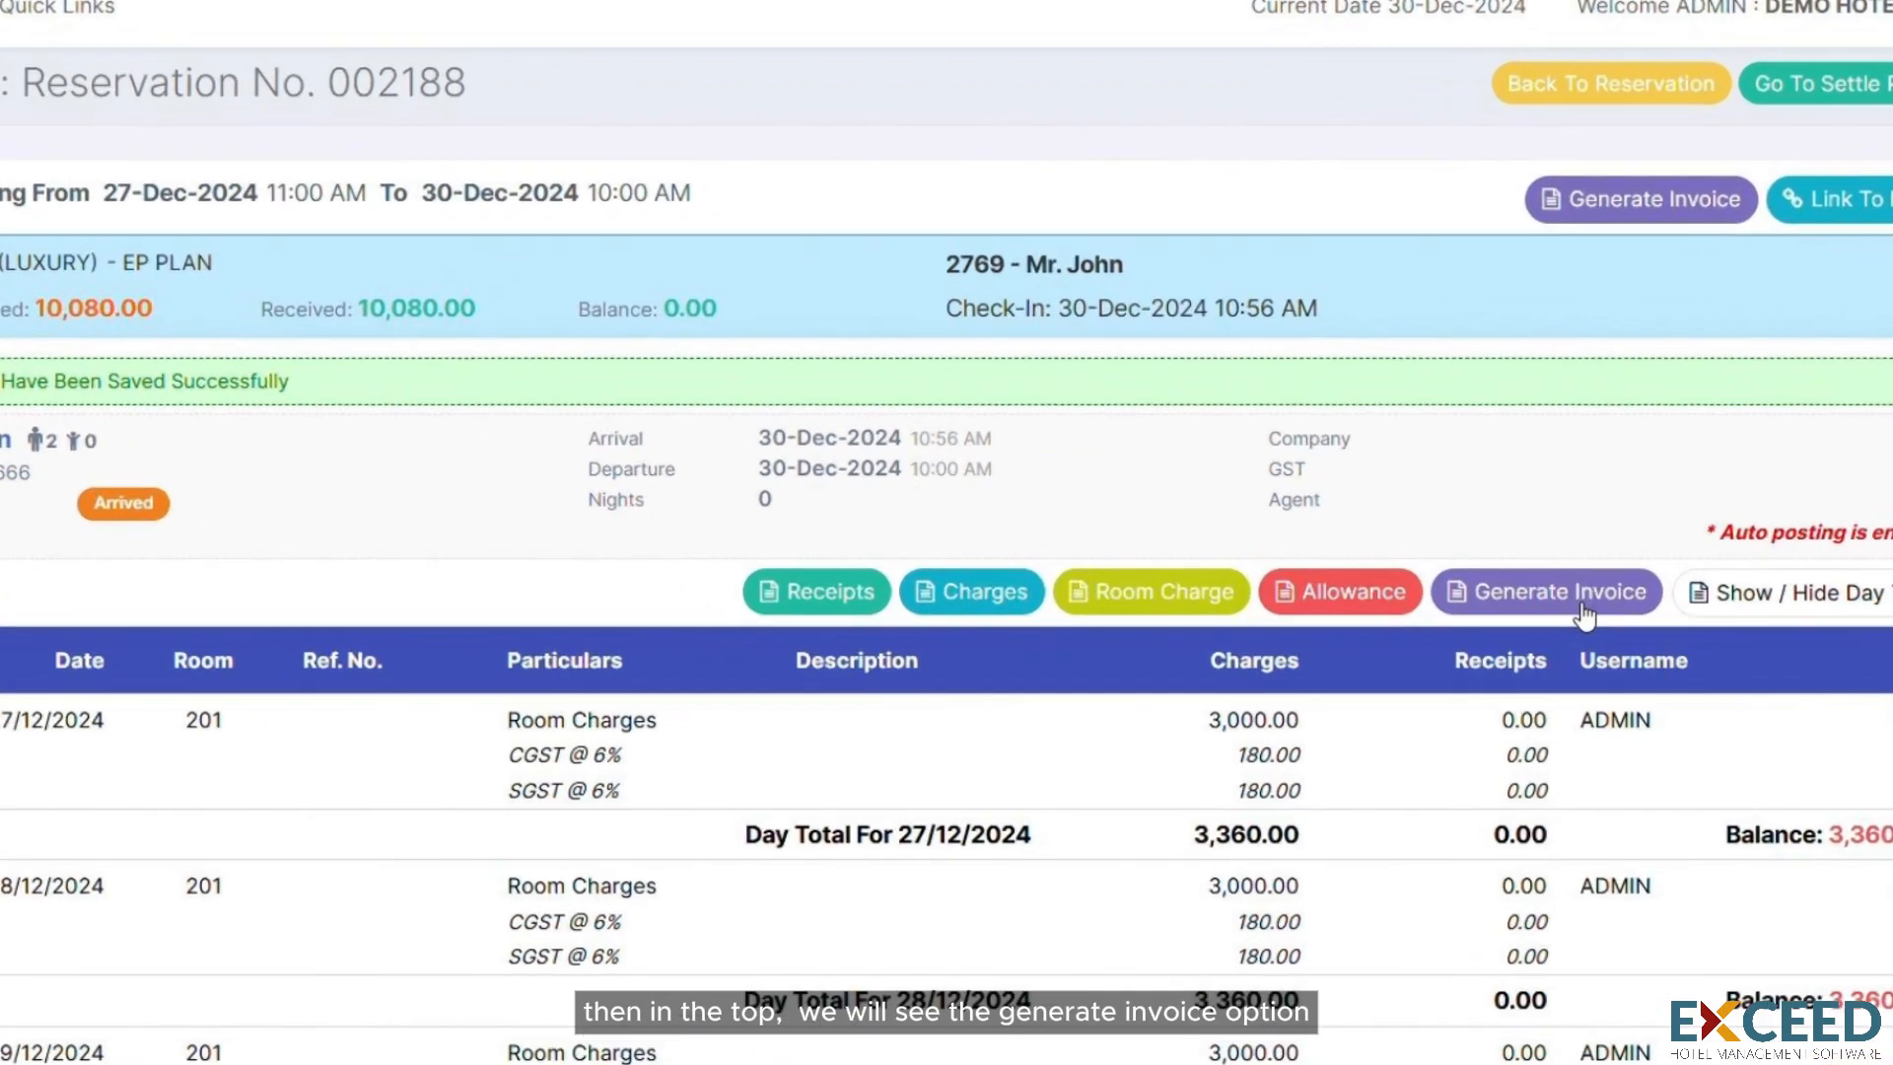
Start invoice generation from Mr. John's room 201 folio page
click(1545, 592)
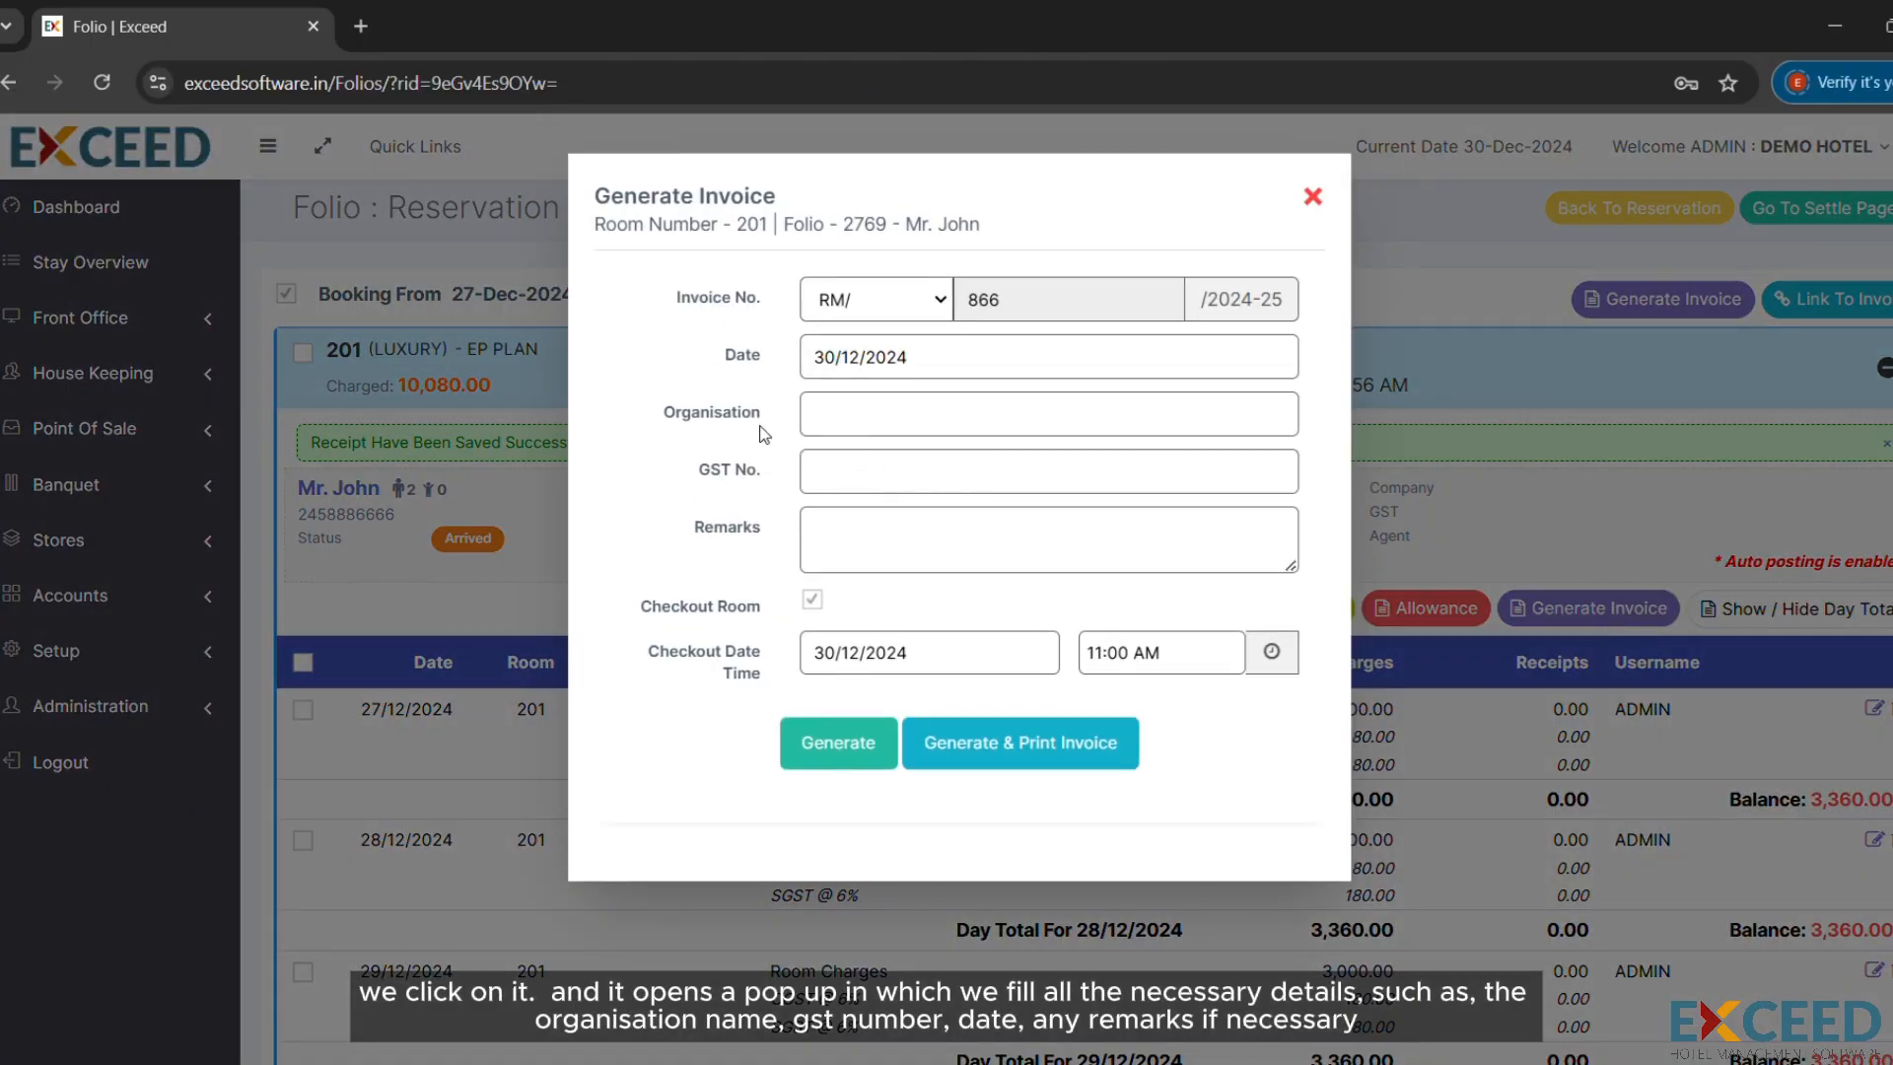
mouse_move(615, 542)
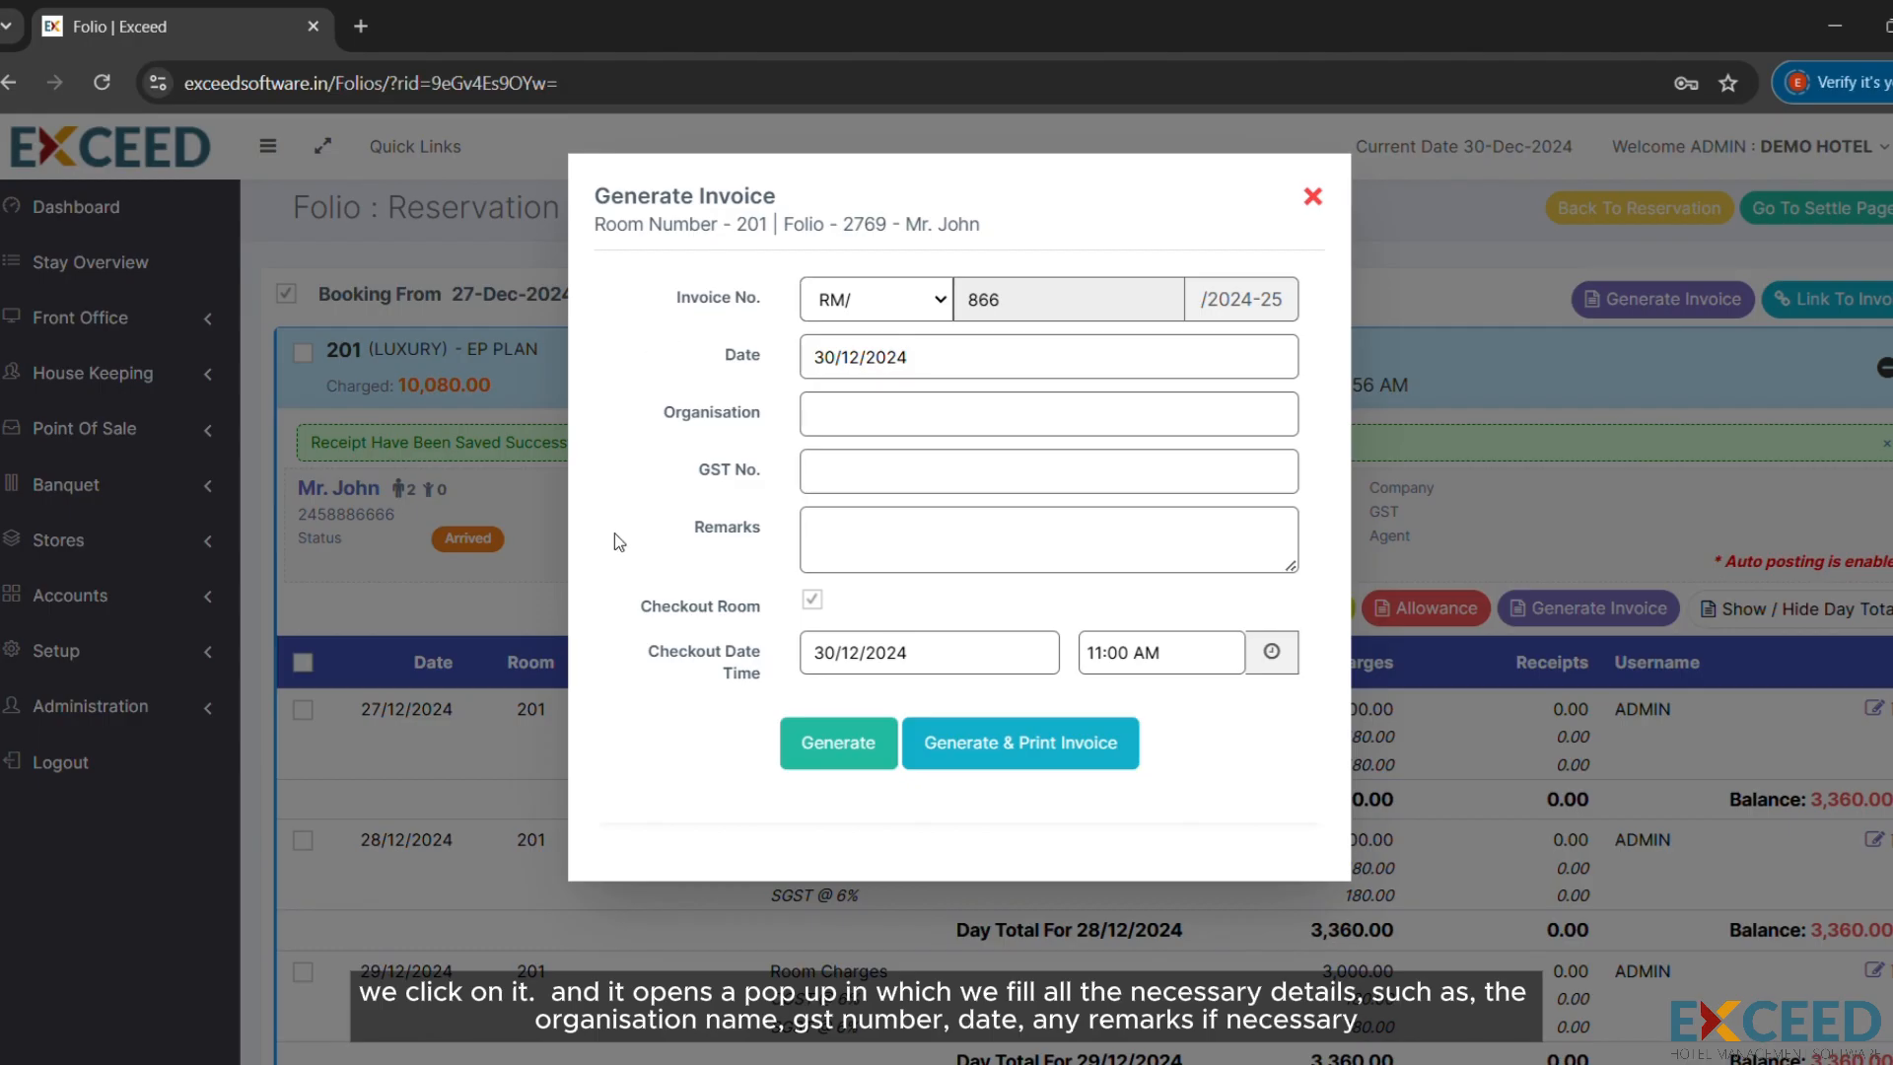
mouse_move(785, 652)
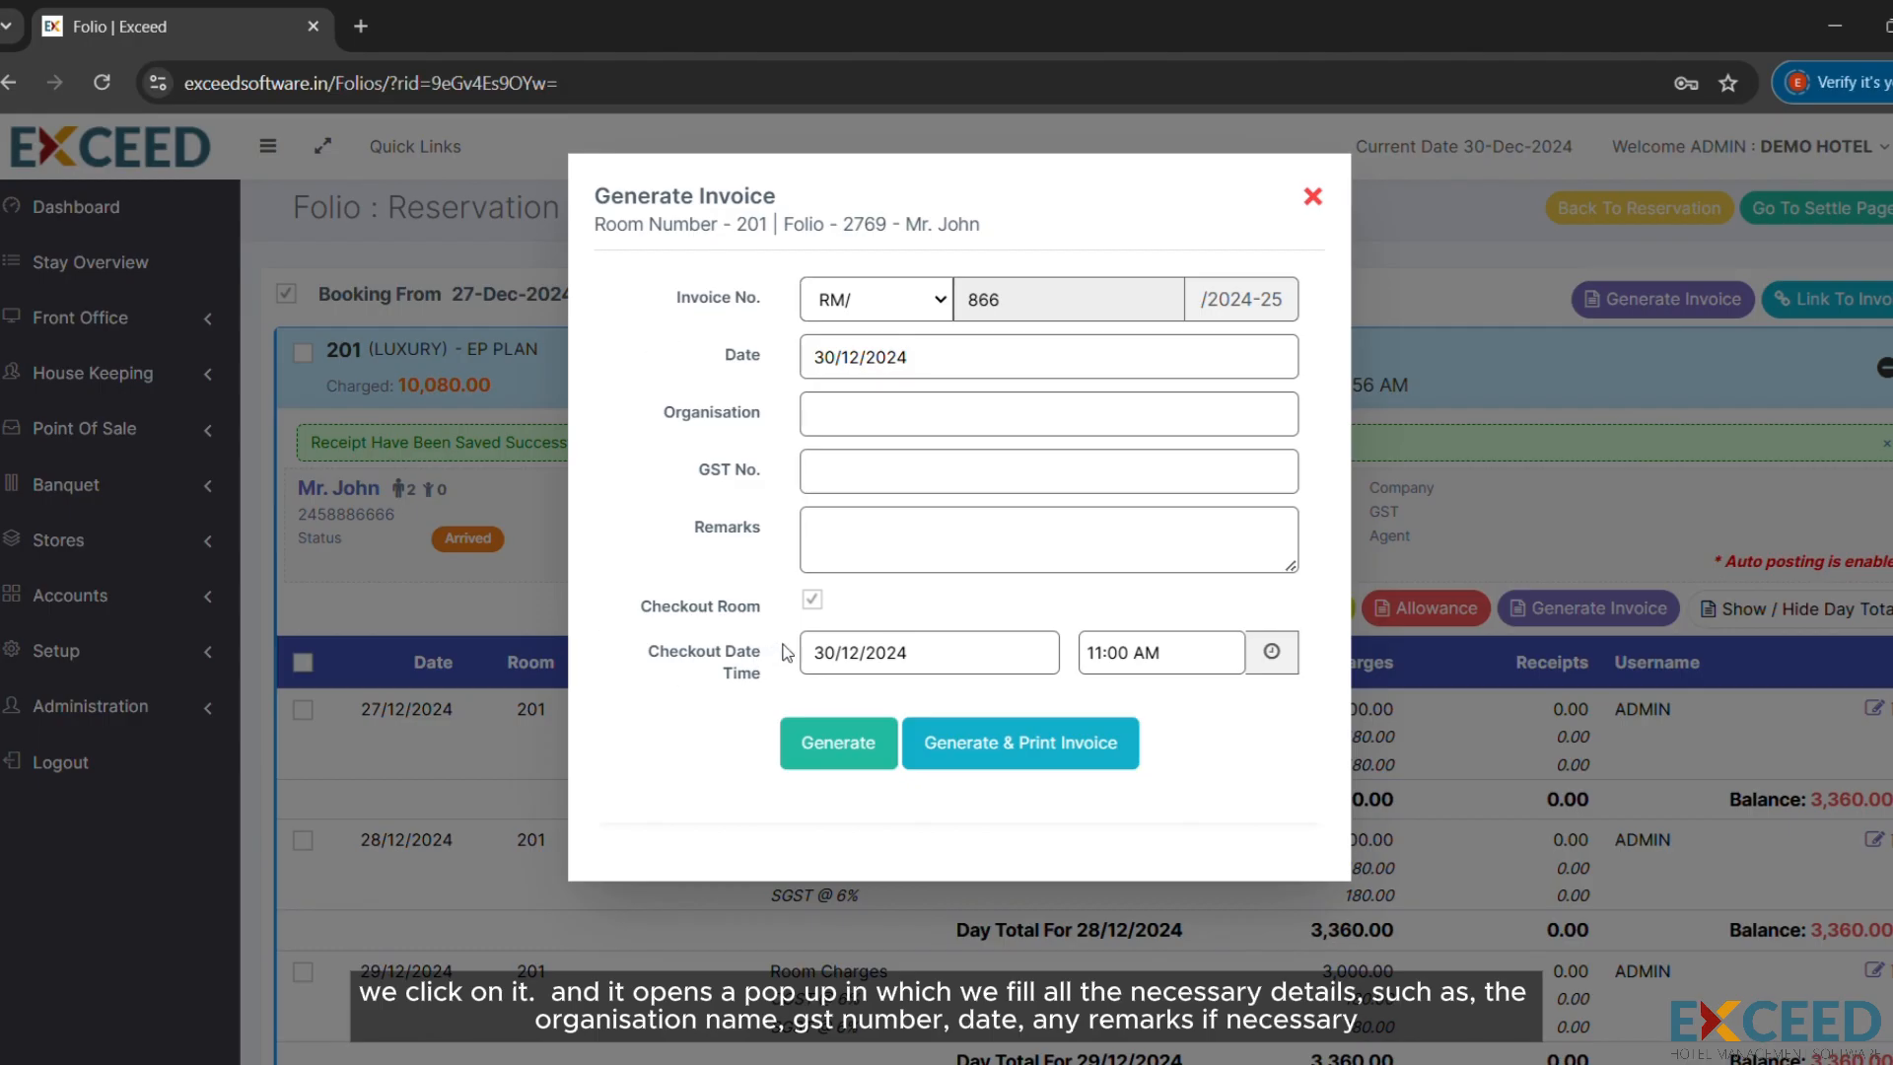
Bill the invoice to Organisation 1 with GST number GSTIN9856982, checkout 30/12/2024 11:00 AM
click(1044, 414)
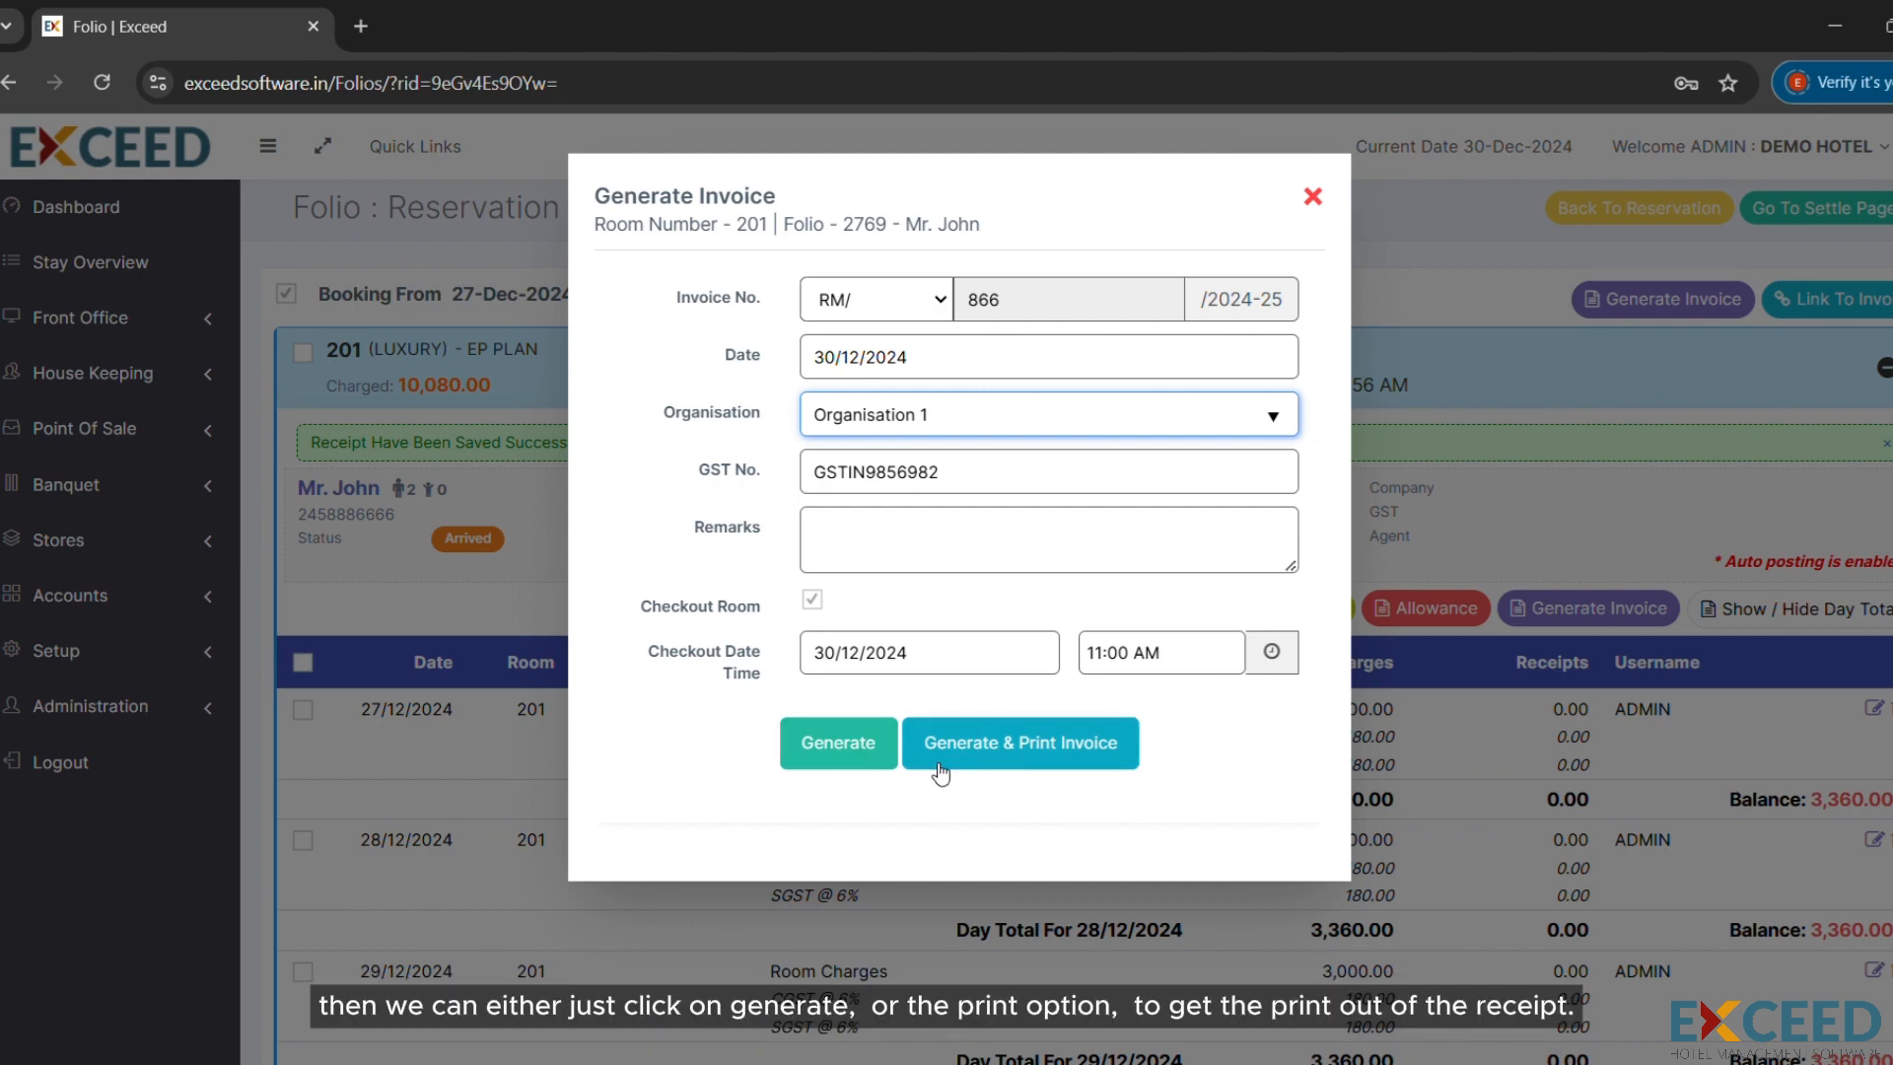
Generate and print invoice RM/866/2024-25, review it, and return to the folio showing room 201 checked out
click(1019, 742)
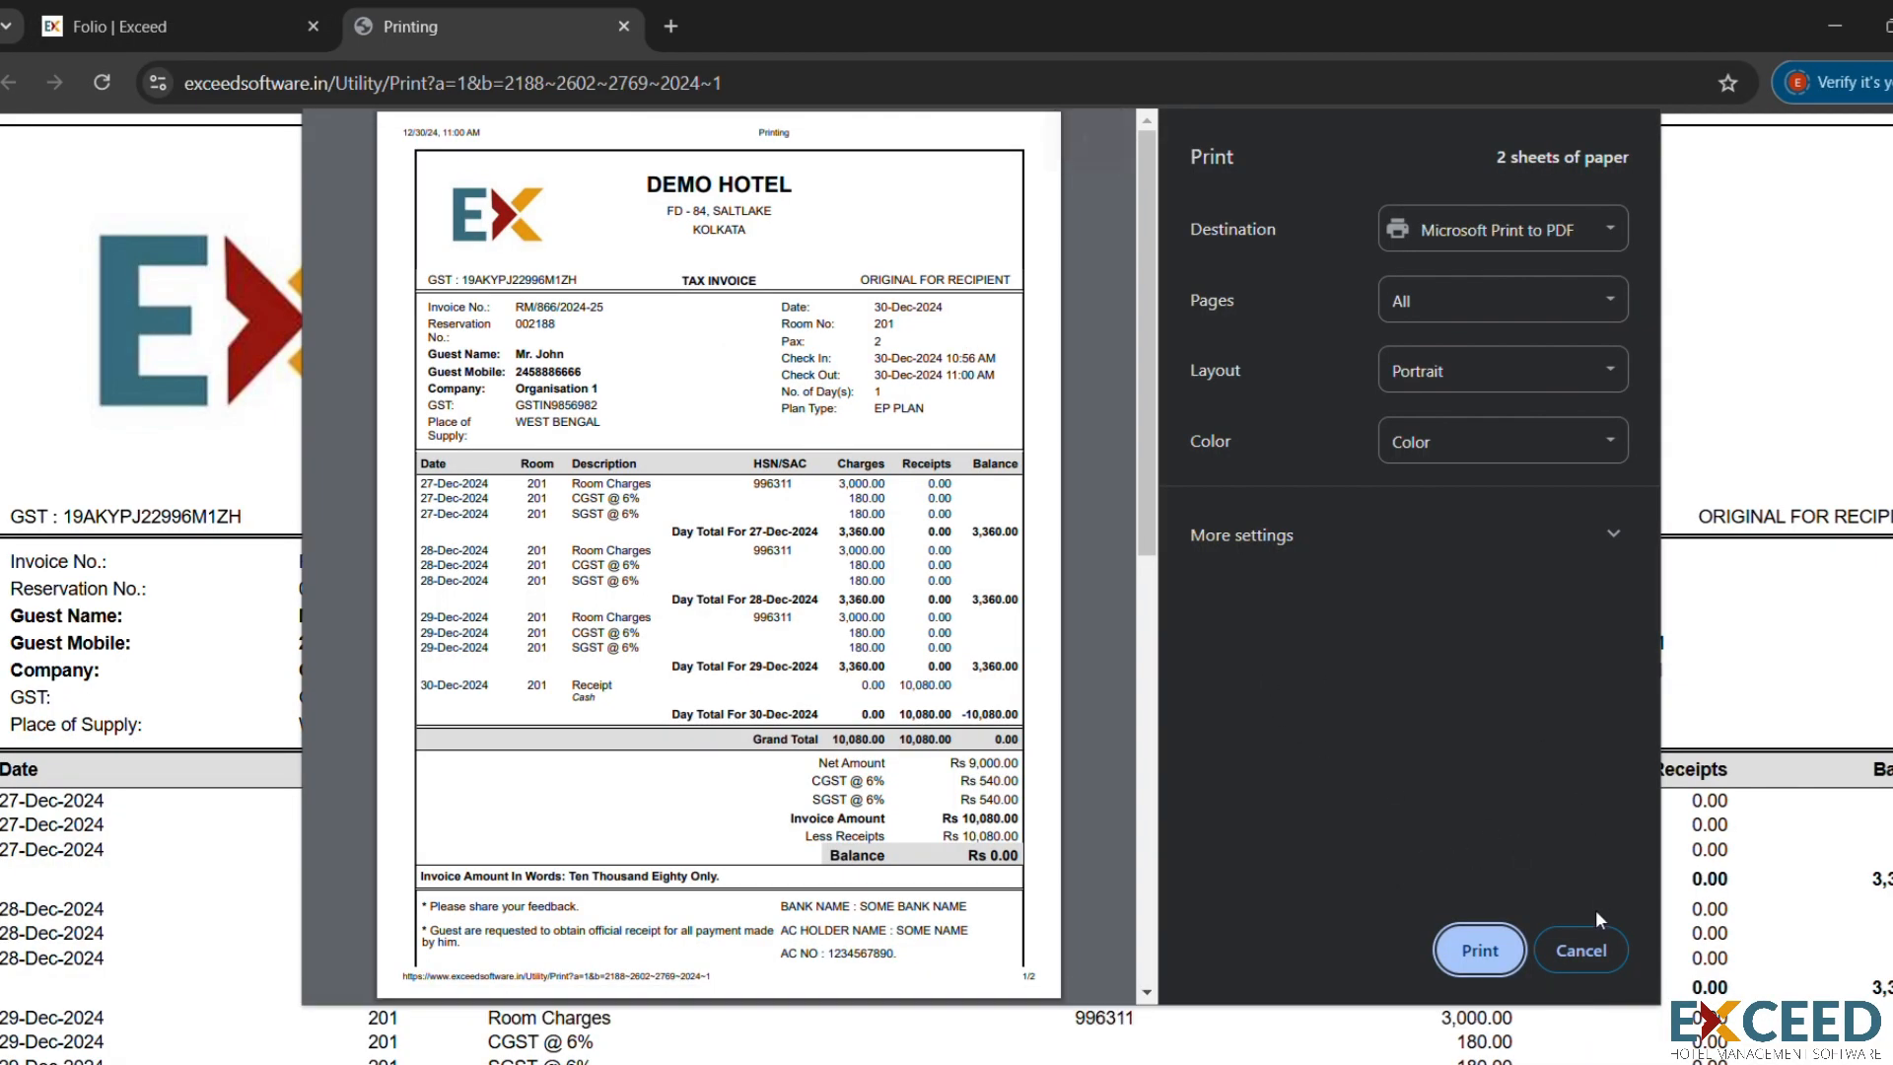
click(1579, 949)
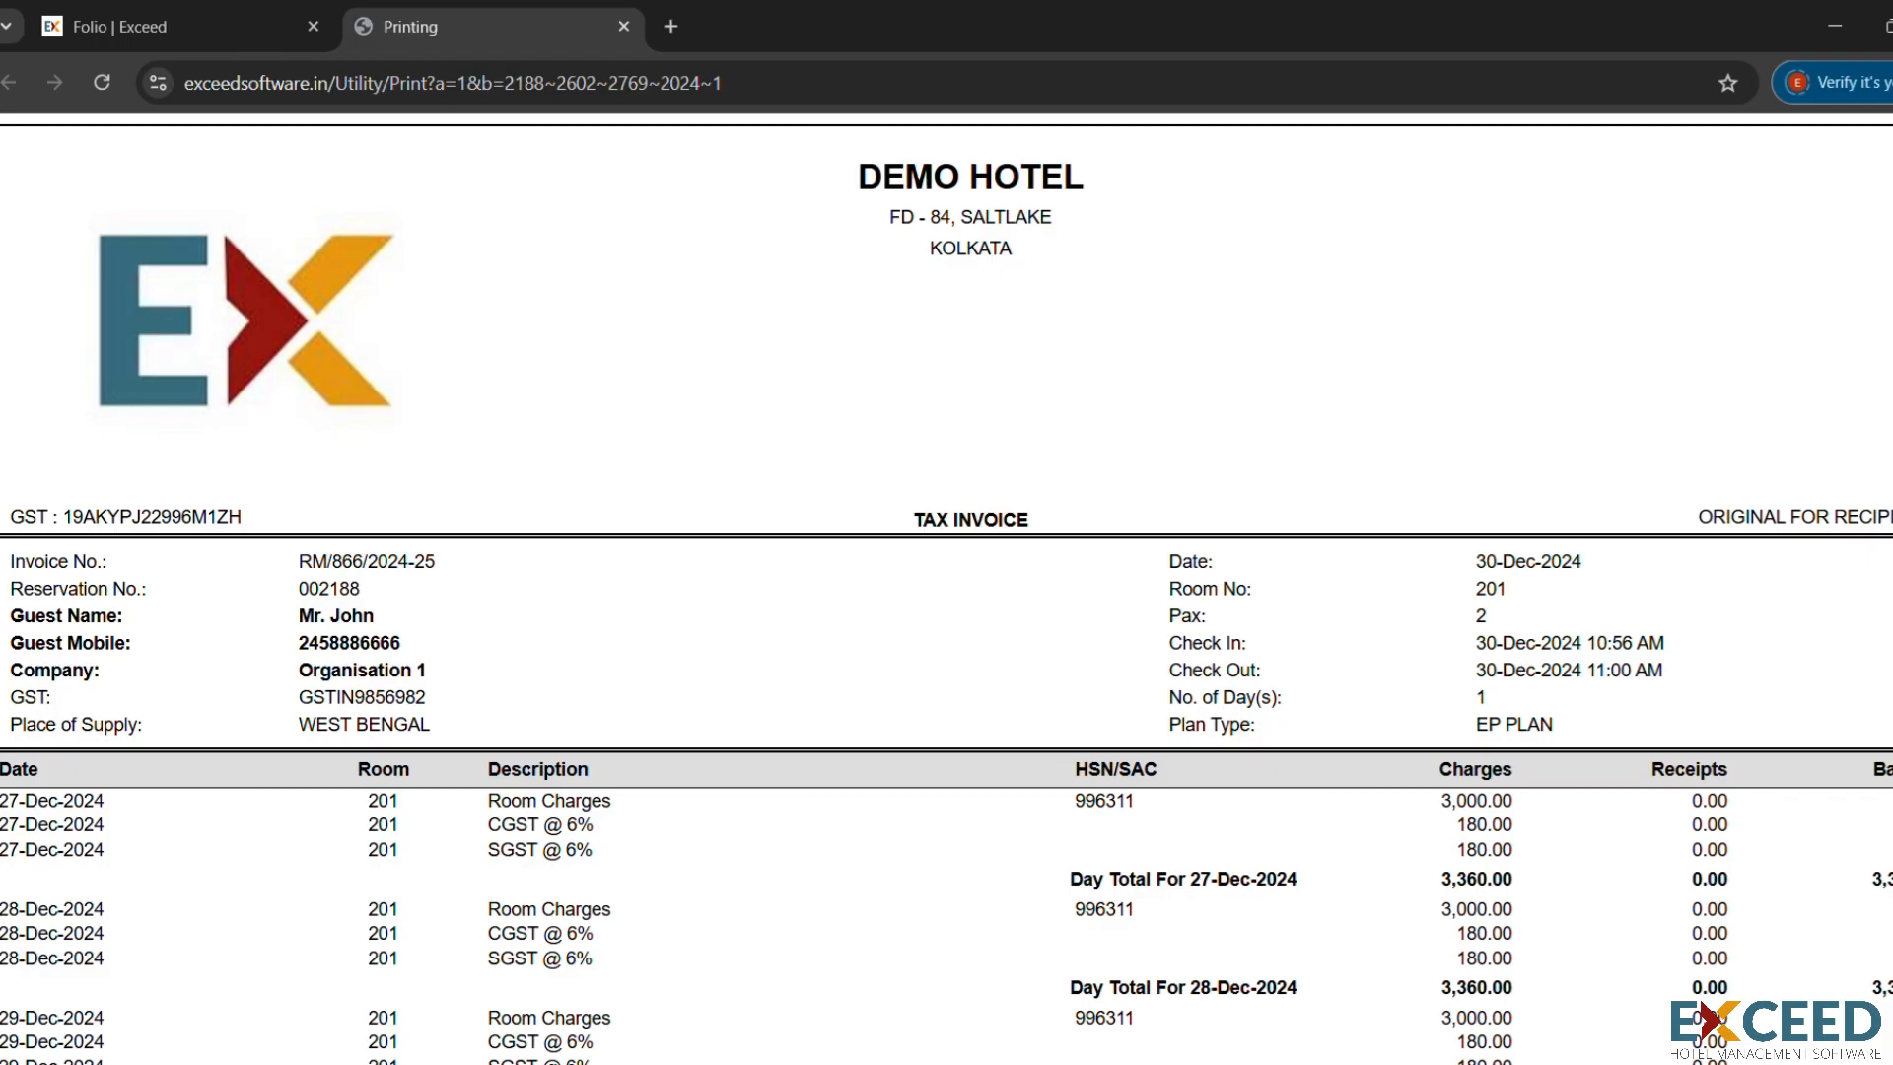
scroll(down, 3)
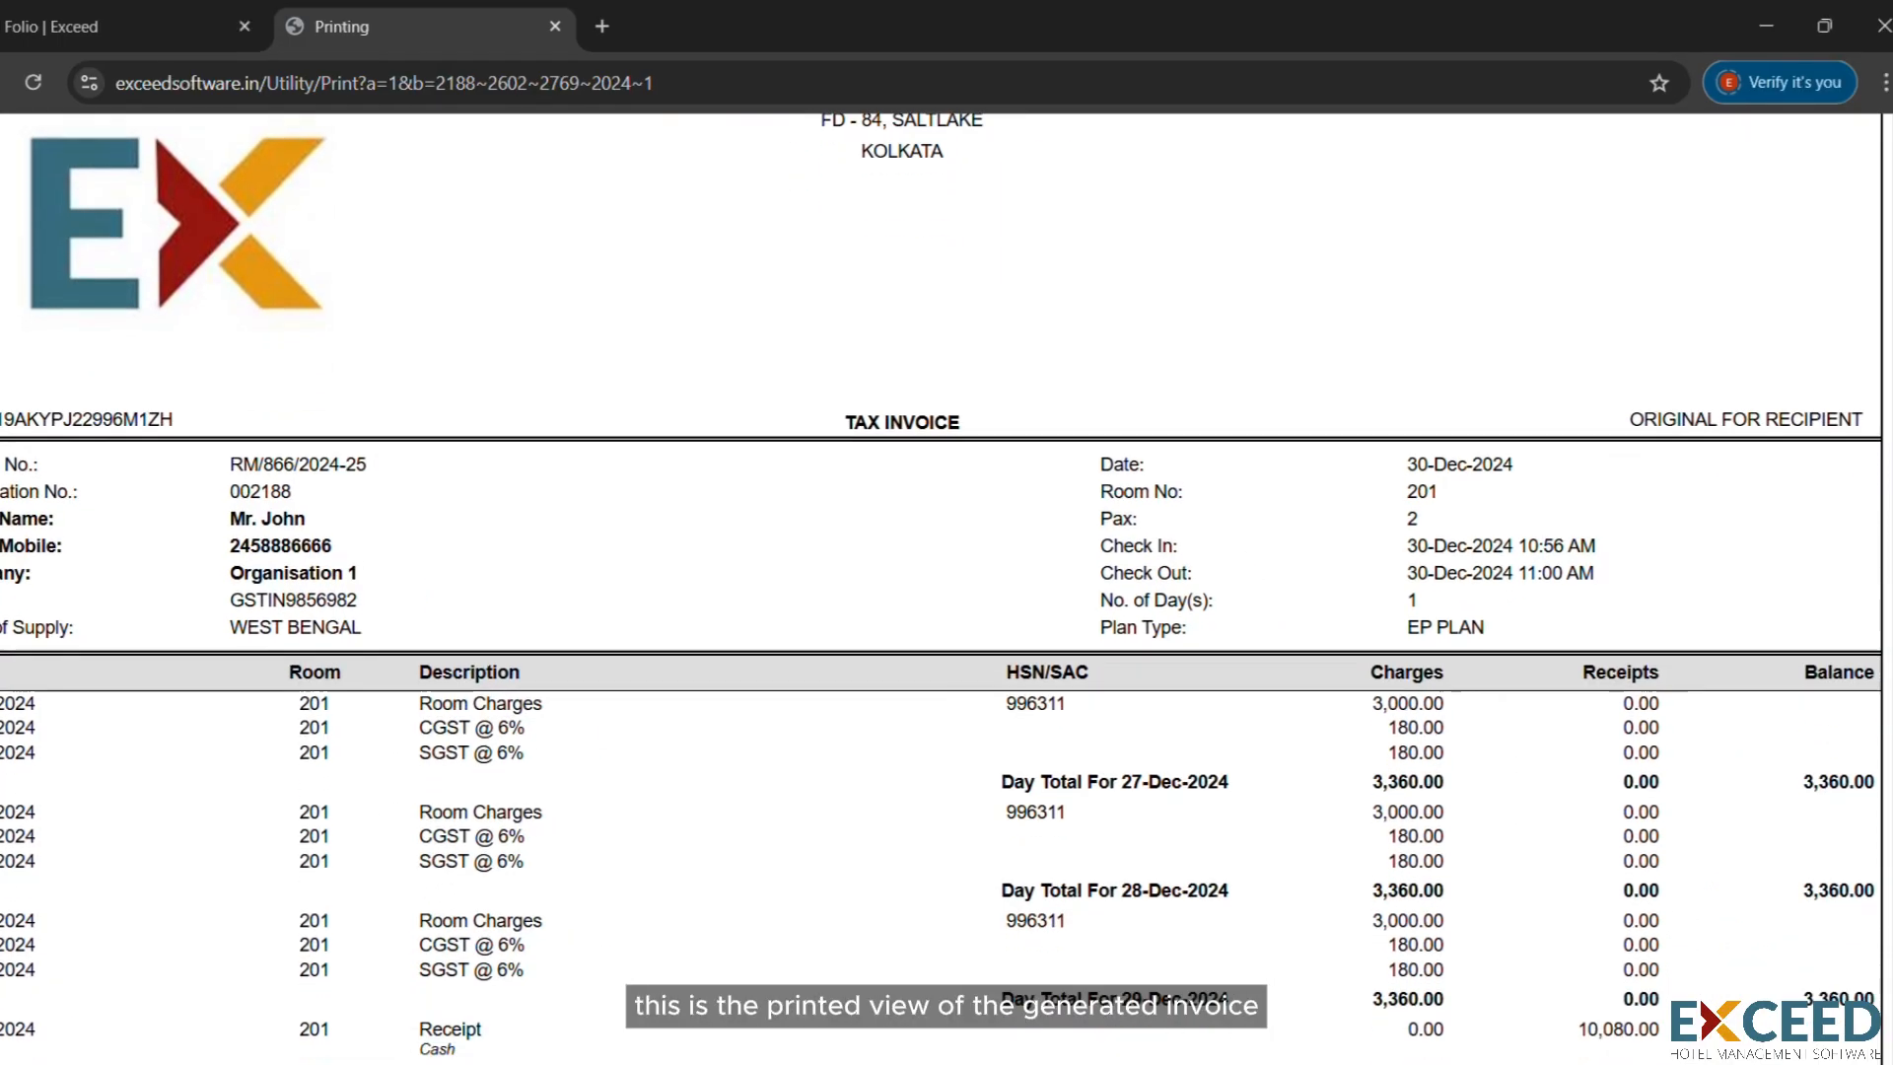
click(246, 27)
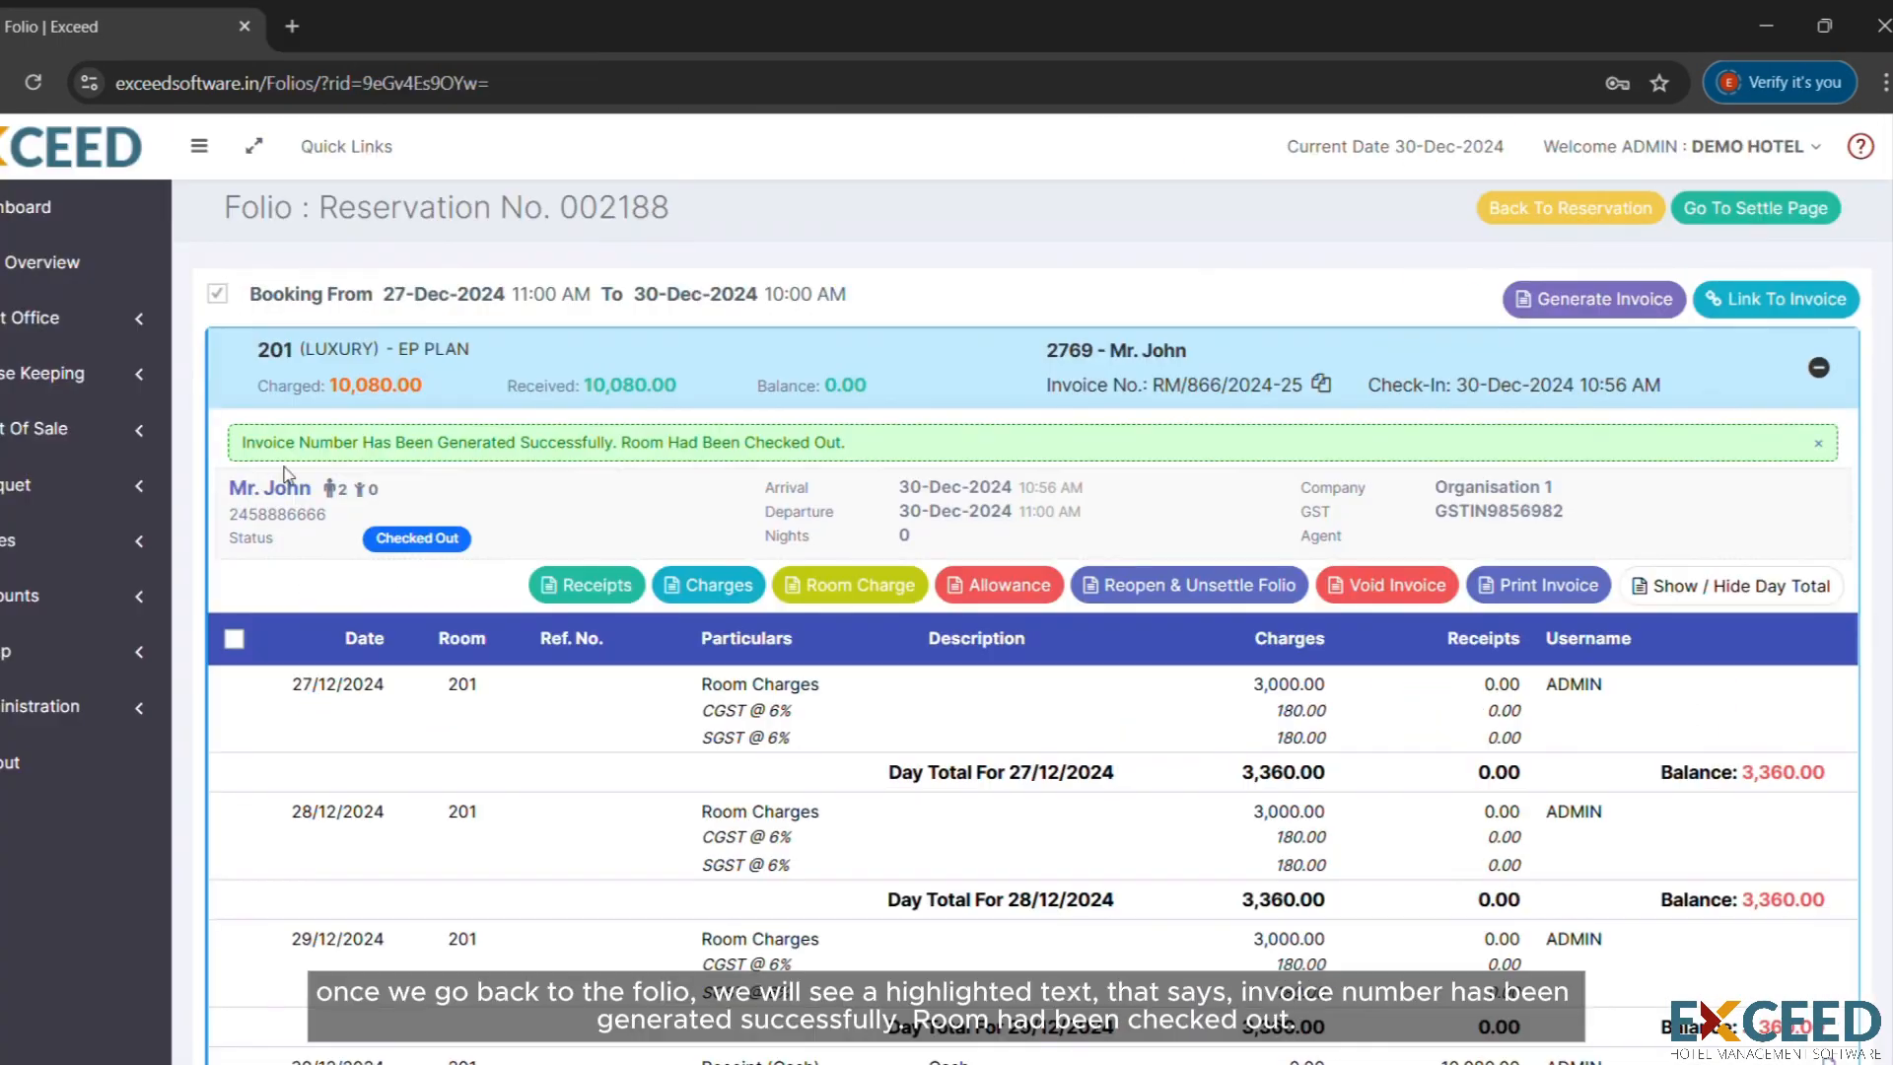